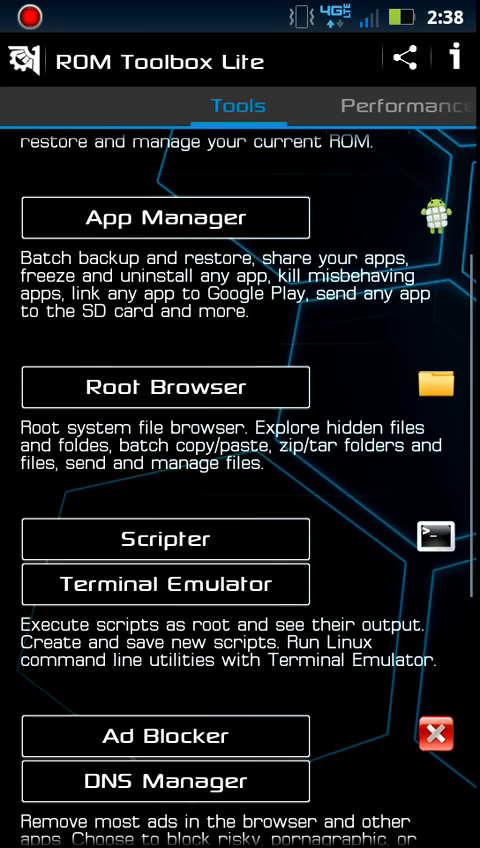
- Launch the Terminal Emulator from the Tools list so a shell prompt is ready
left_click(164, 584)
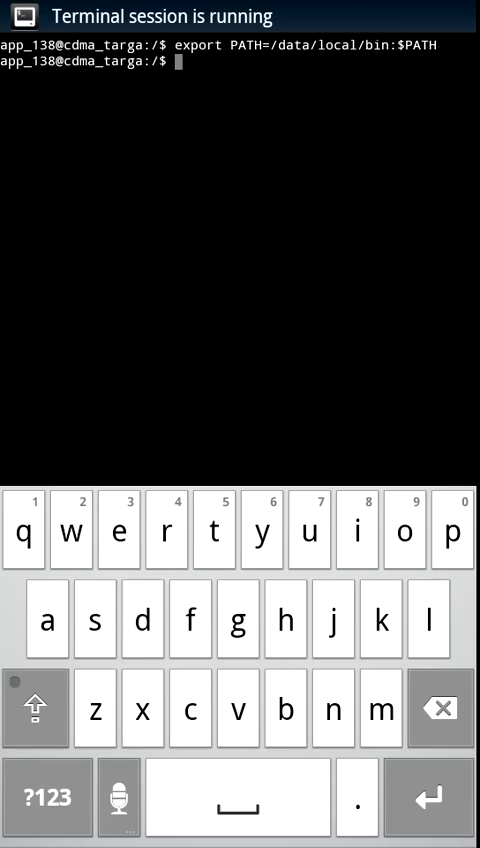